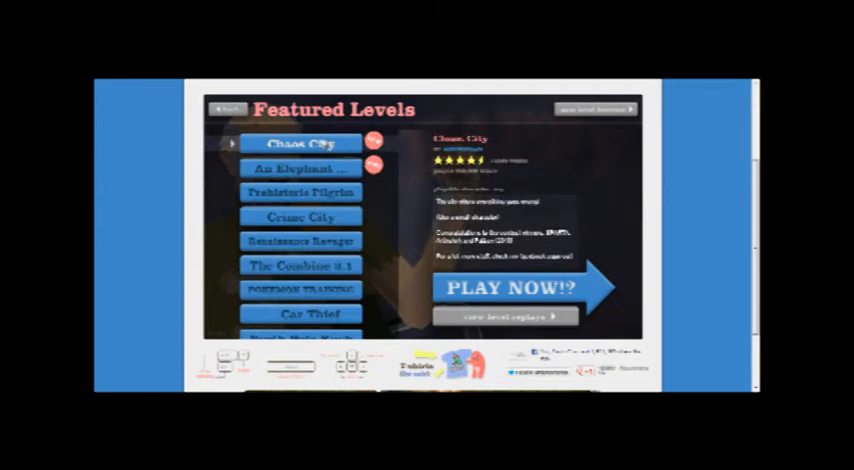
# - Launch Chaos City with PLAY NOW and pick a character for the run
pyautogui.click(518, 290)
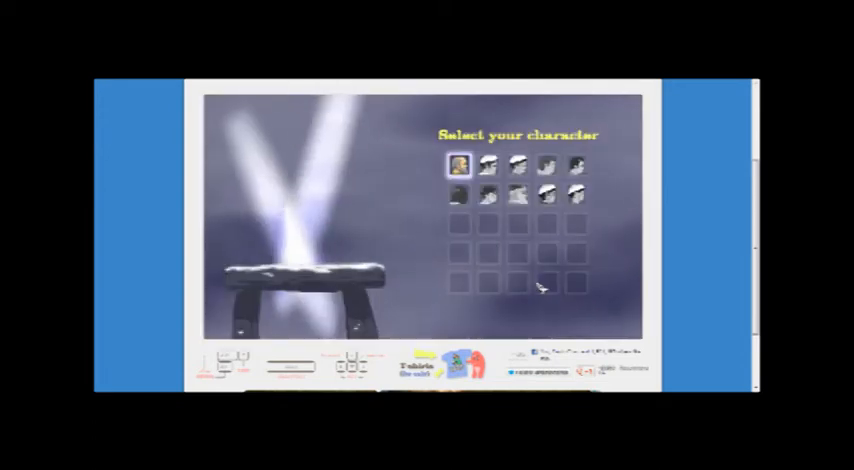
pyautogui.click(488, 164)
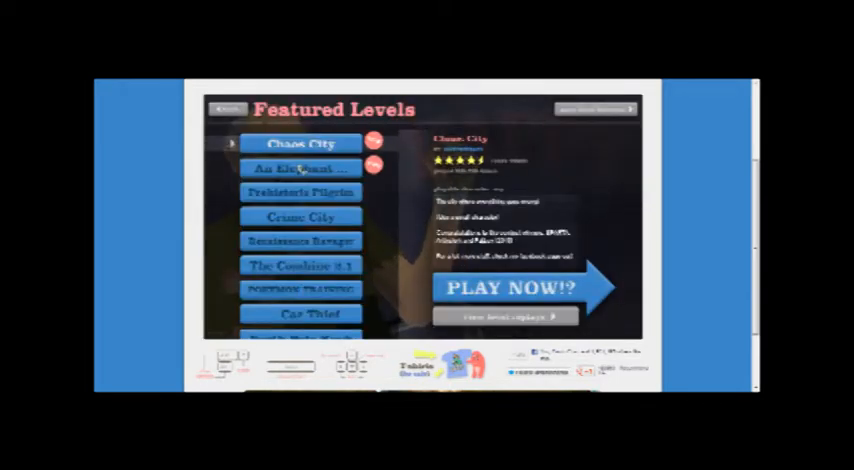
pyautogui.click(514, 288)
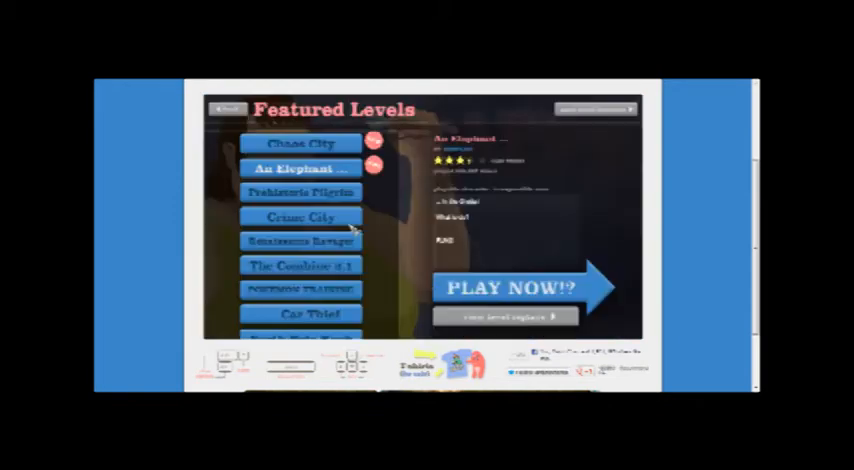
# - Select Prehistoric Pilgrim in the level list and start it
pyautogui.click(300, 192)
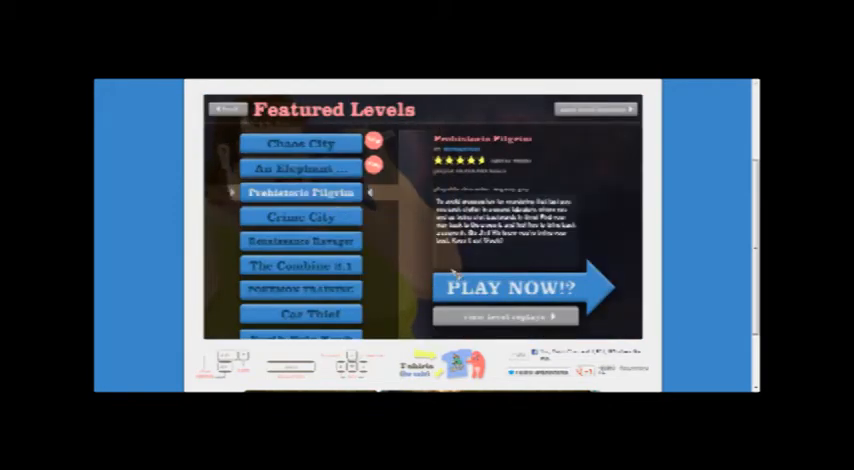
pyautogui.click(518, 288)
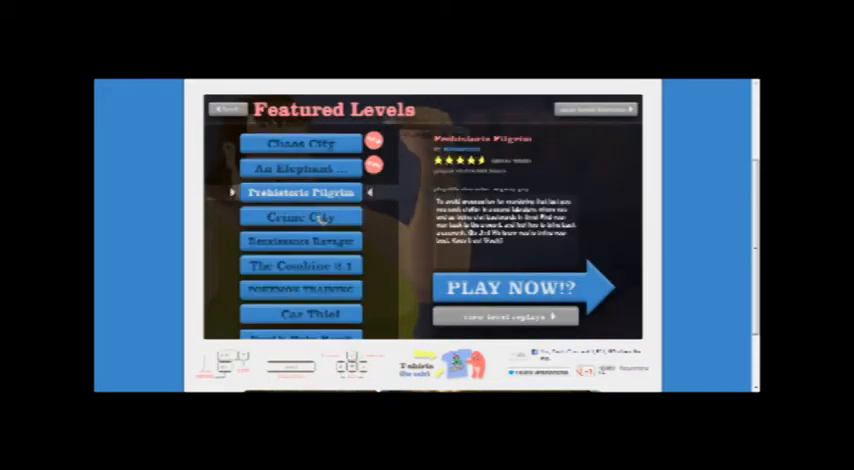
# - Choose the Crime City featured level to show its rating and description
pyautogui.click(516, 288)
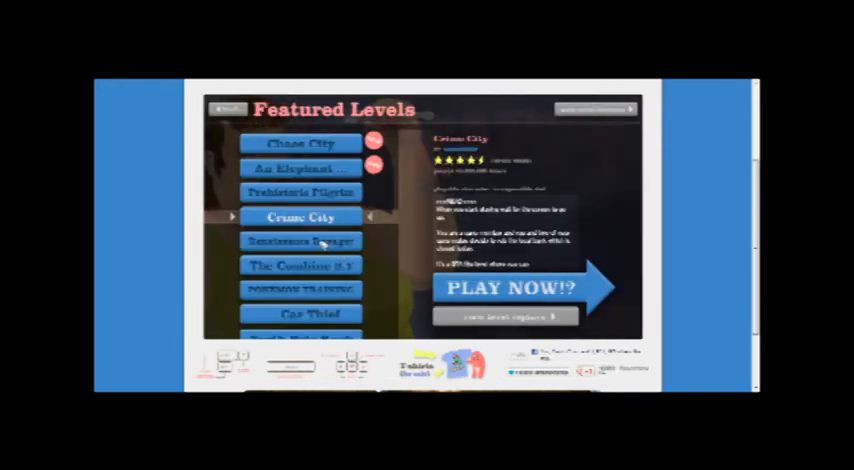
# - Select The Combine 2.1 and launch it with PLAY NOW
pyautogui.click(300, 240)
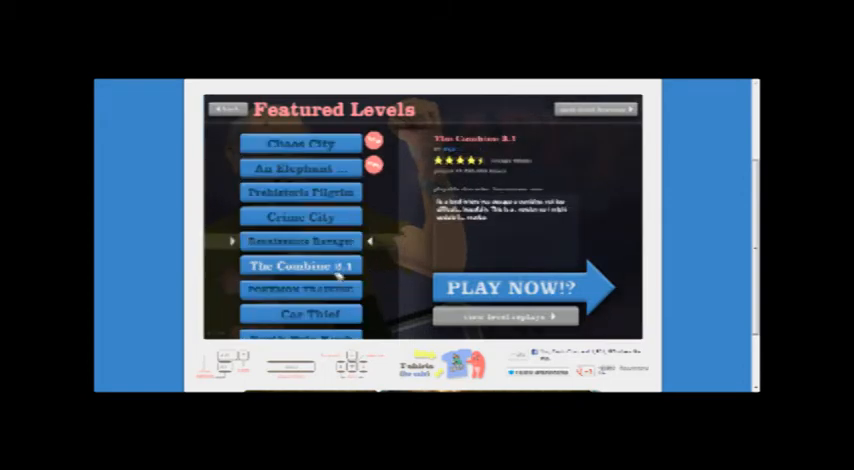
pyautogui.click(520, 288)
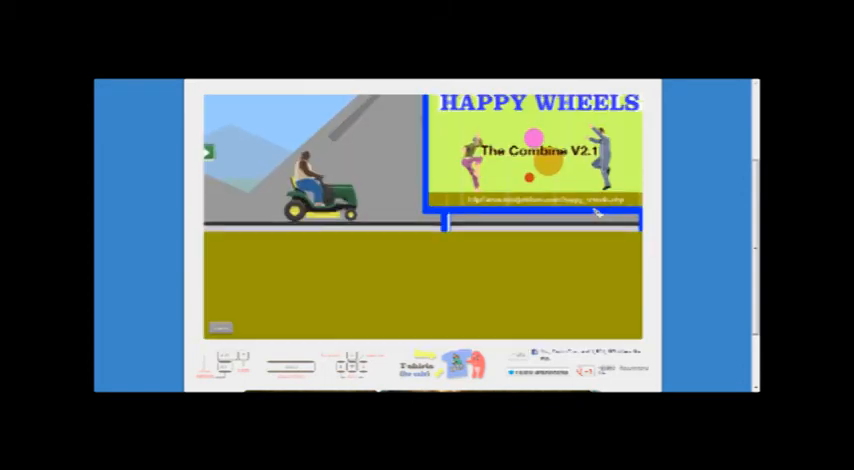